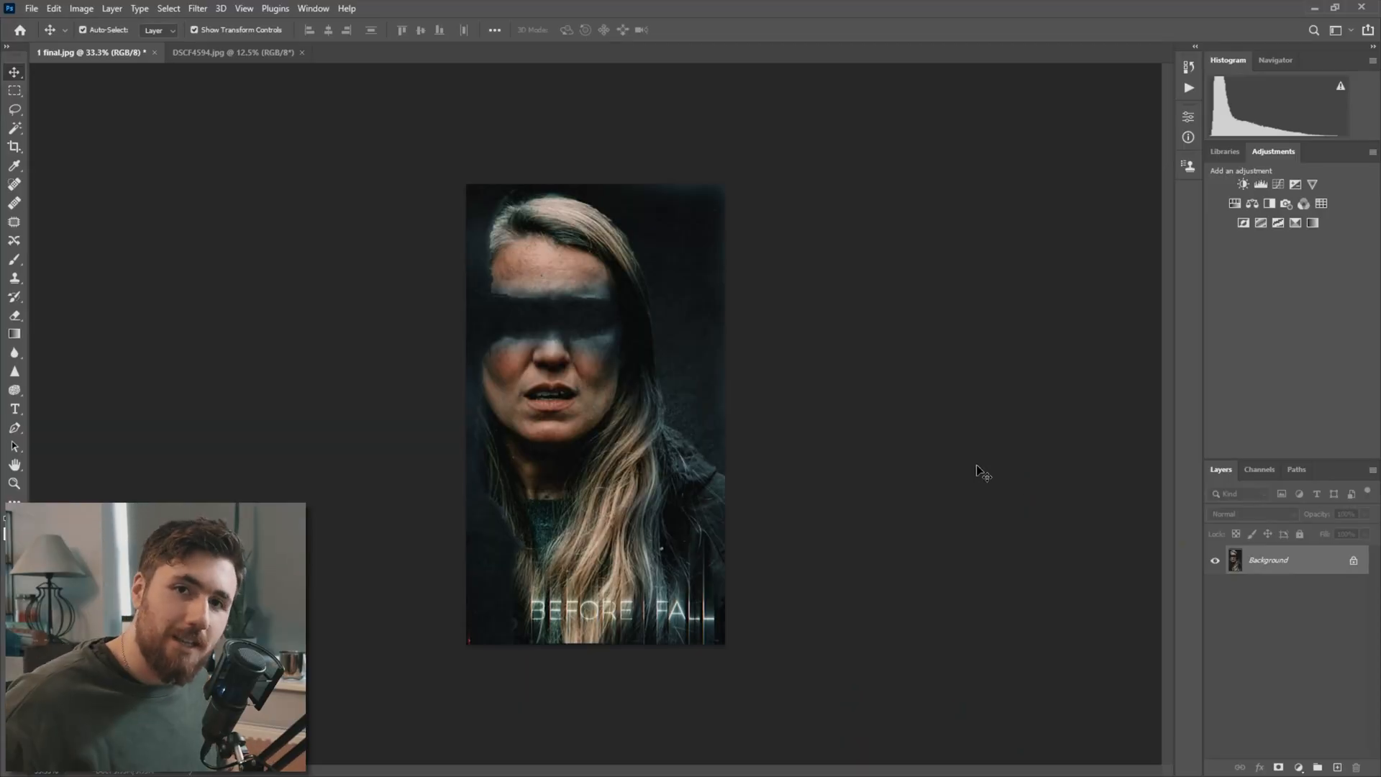
# Step: Unlock the Background layer so the photo becomes editable Layer 0
pyautogui.click(313, 8)
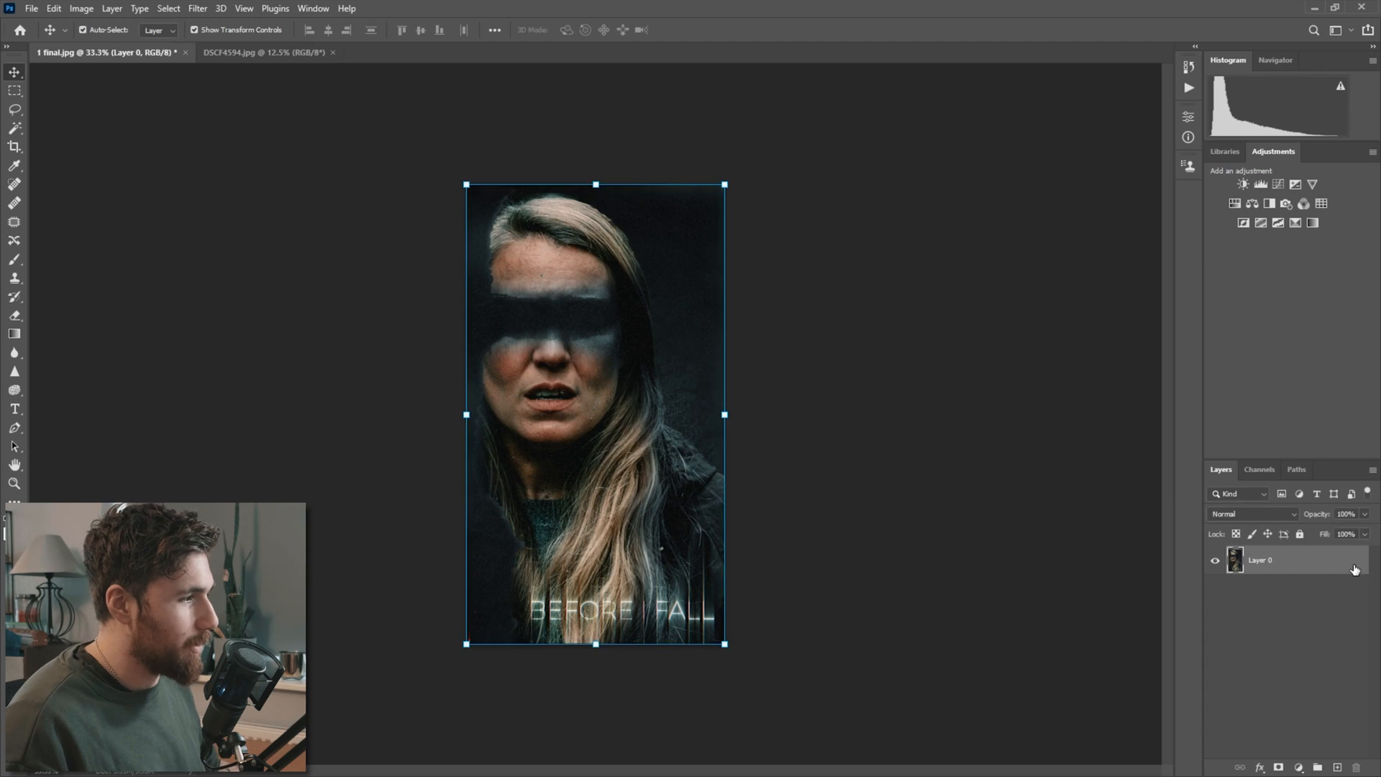
# Step: Isolate the Blue channel in the Channels panel for filtering
pyautogui.click(1260, 468)
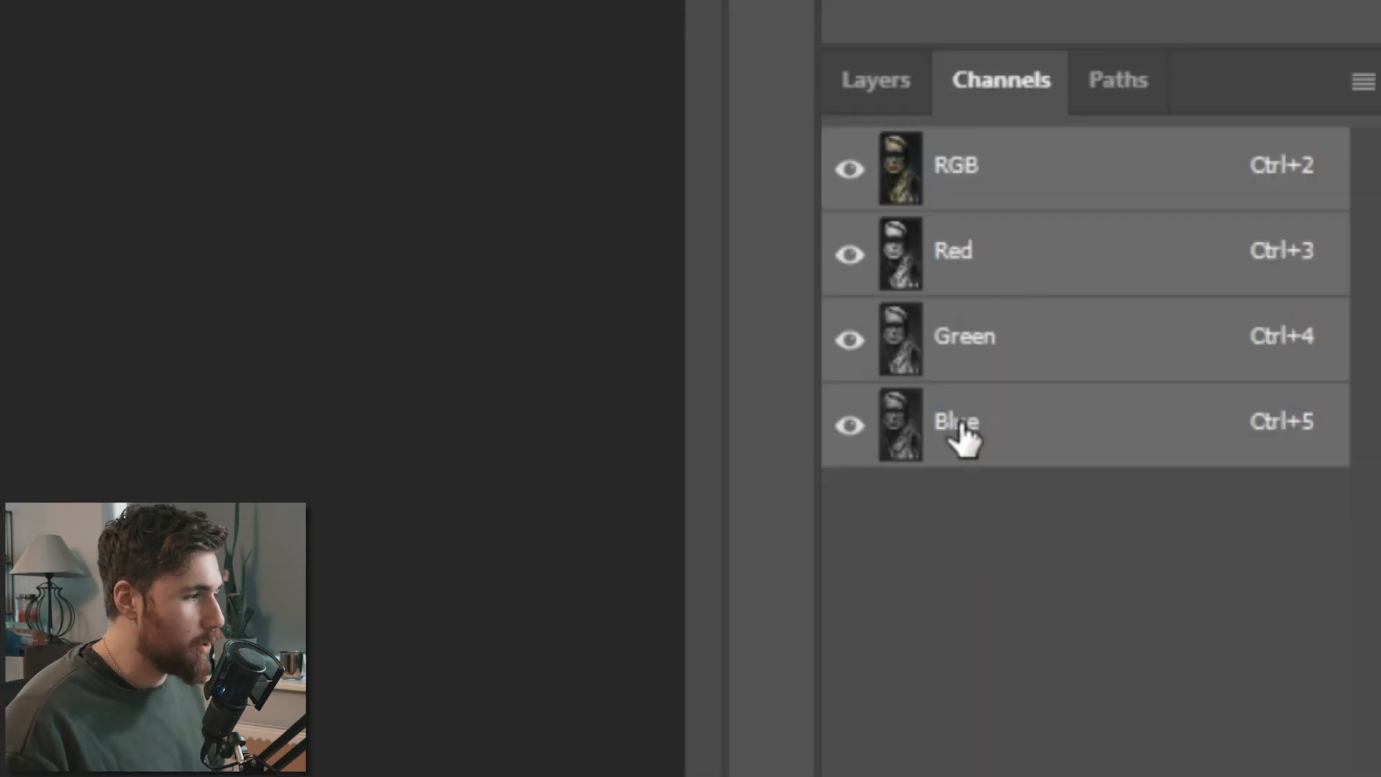
pyautogui.click(956, 421)
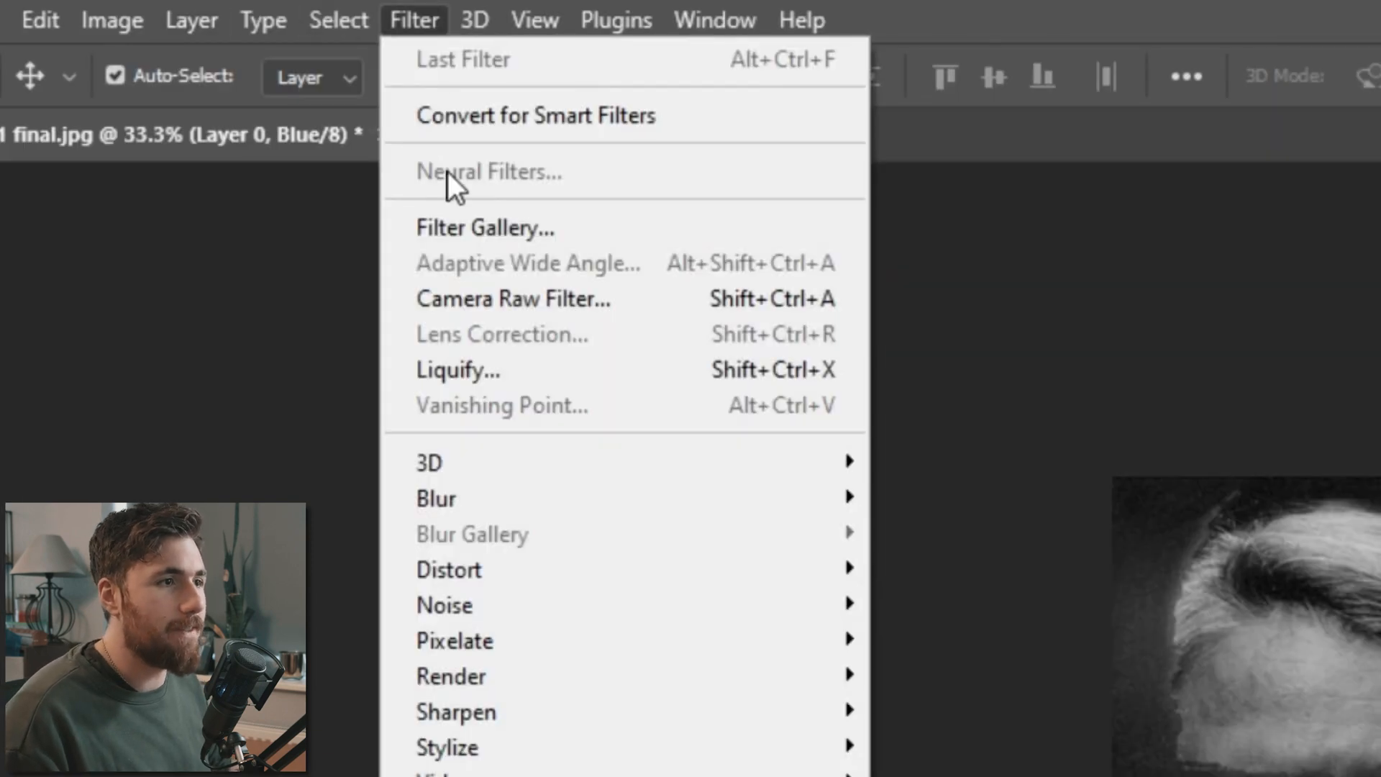
pyautogui.moveTo(463, 322)
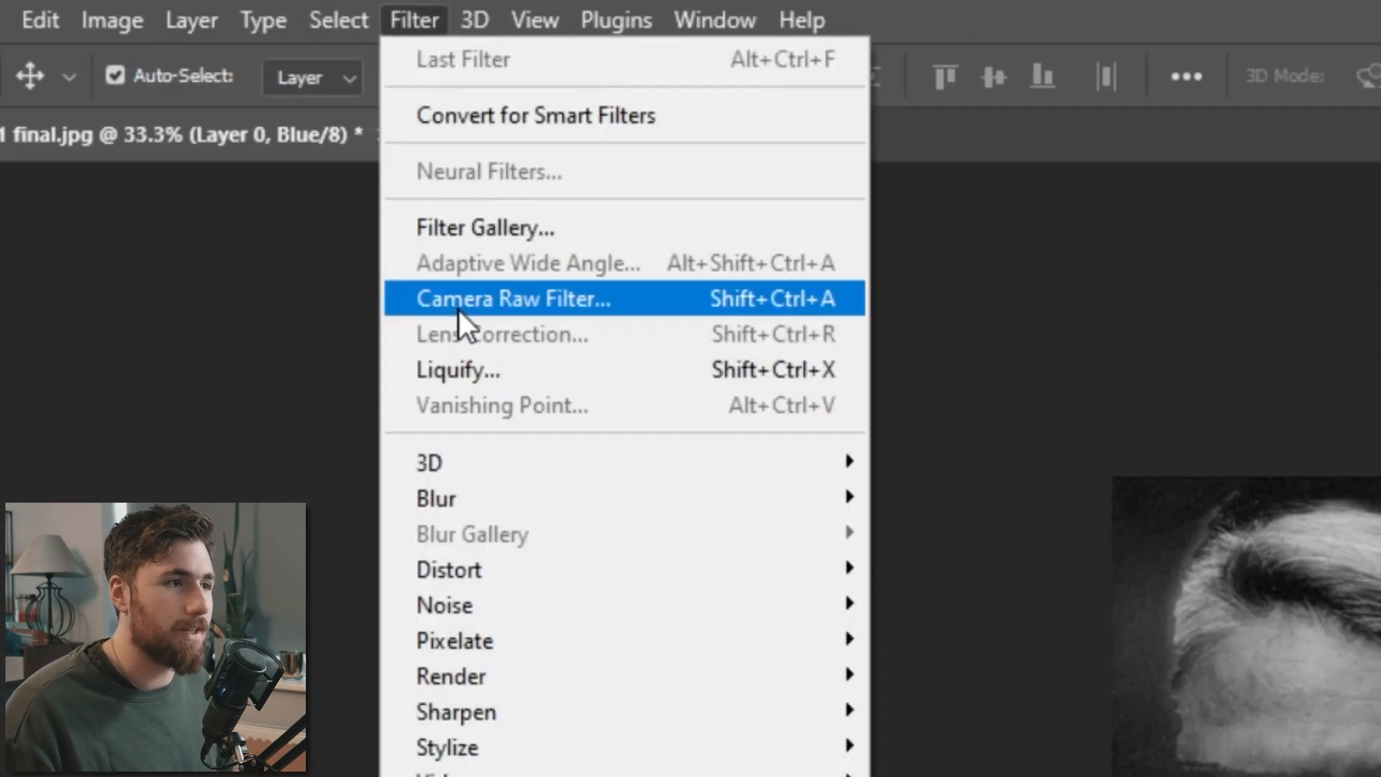
# Step: Apply Camera Raw to Blue: Texture +58, Clarity +57, Distortion -2
pyautogui.click(513, 298)
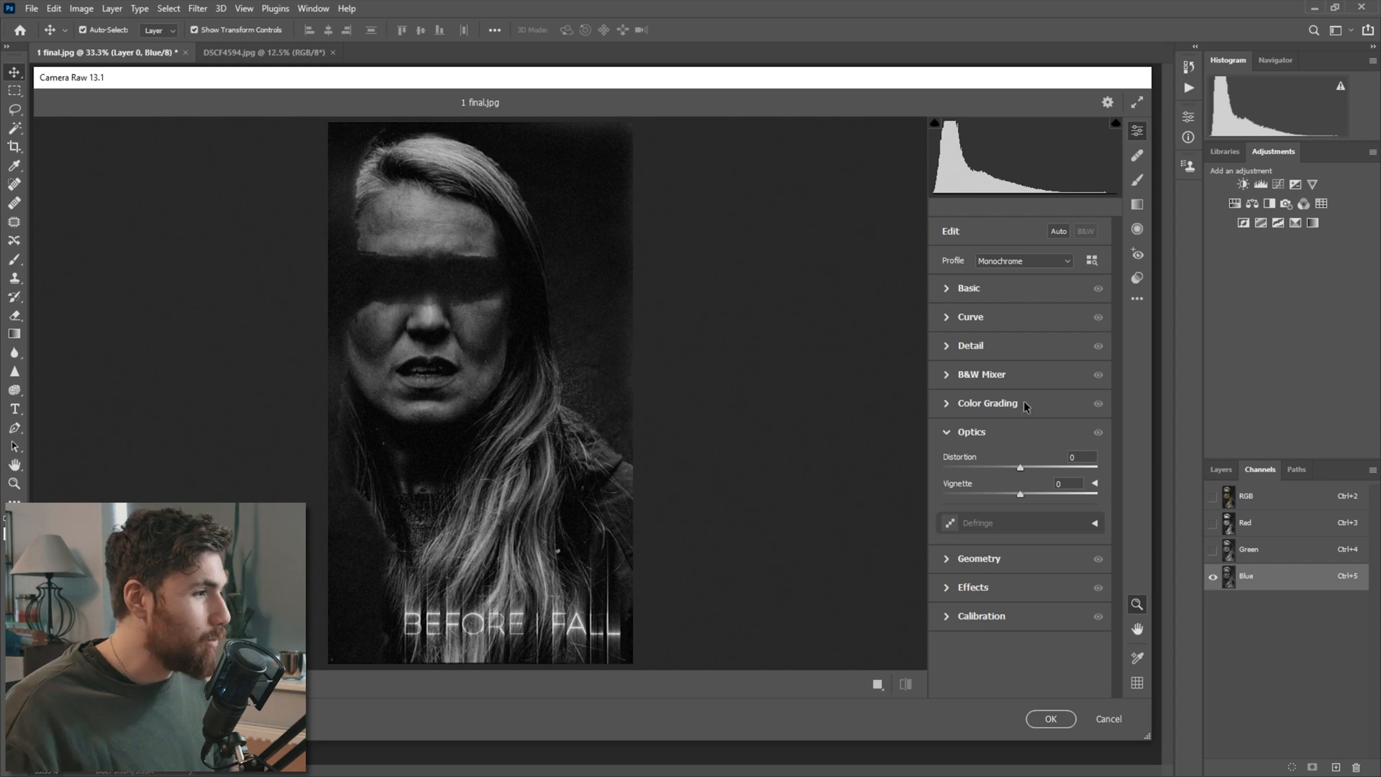
pyautogui.click(968, 288)
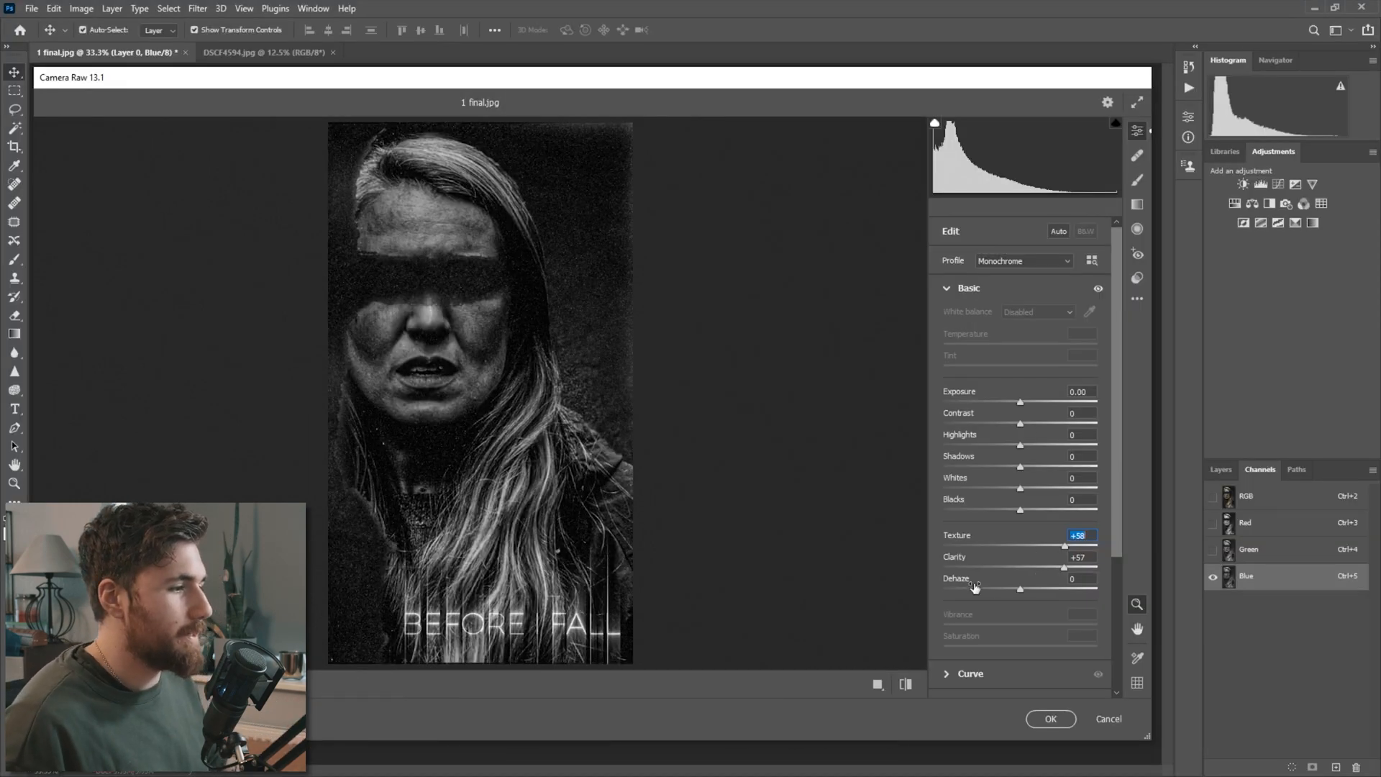
pyautogui.scroll(-3)
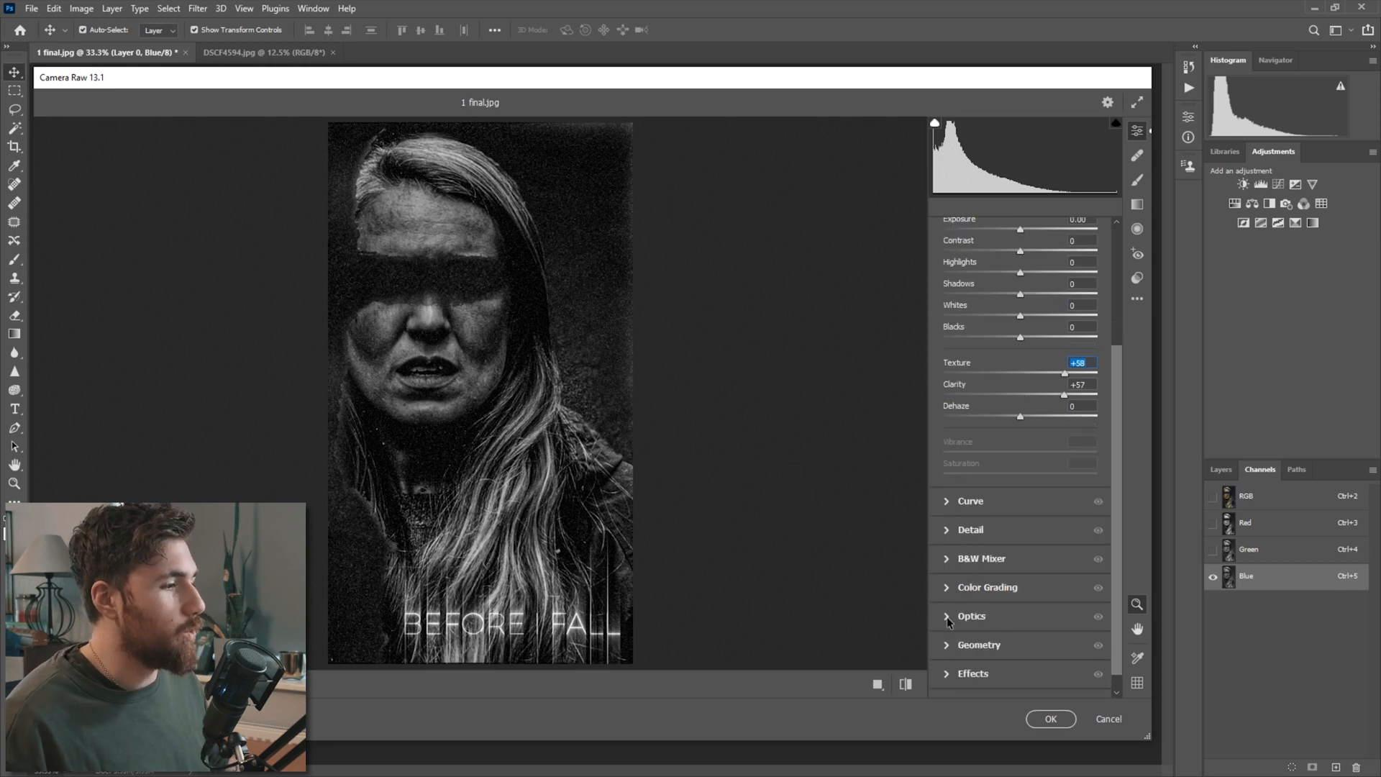
pyautogui.click(972, 616)
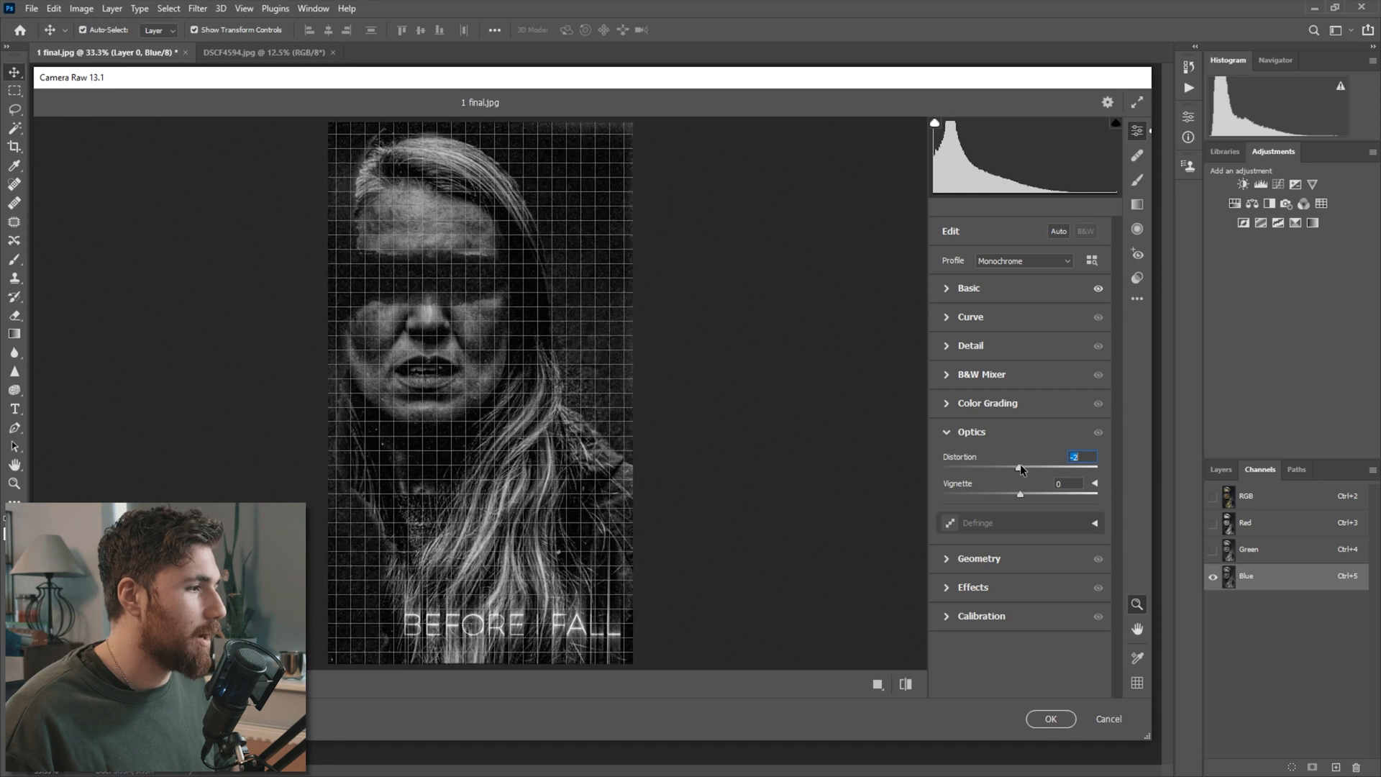
pyautogui.click(1049, 719)
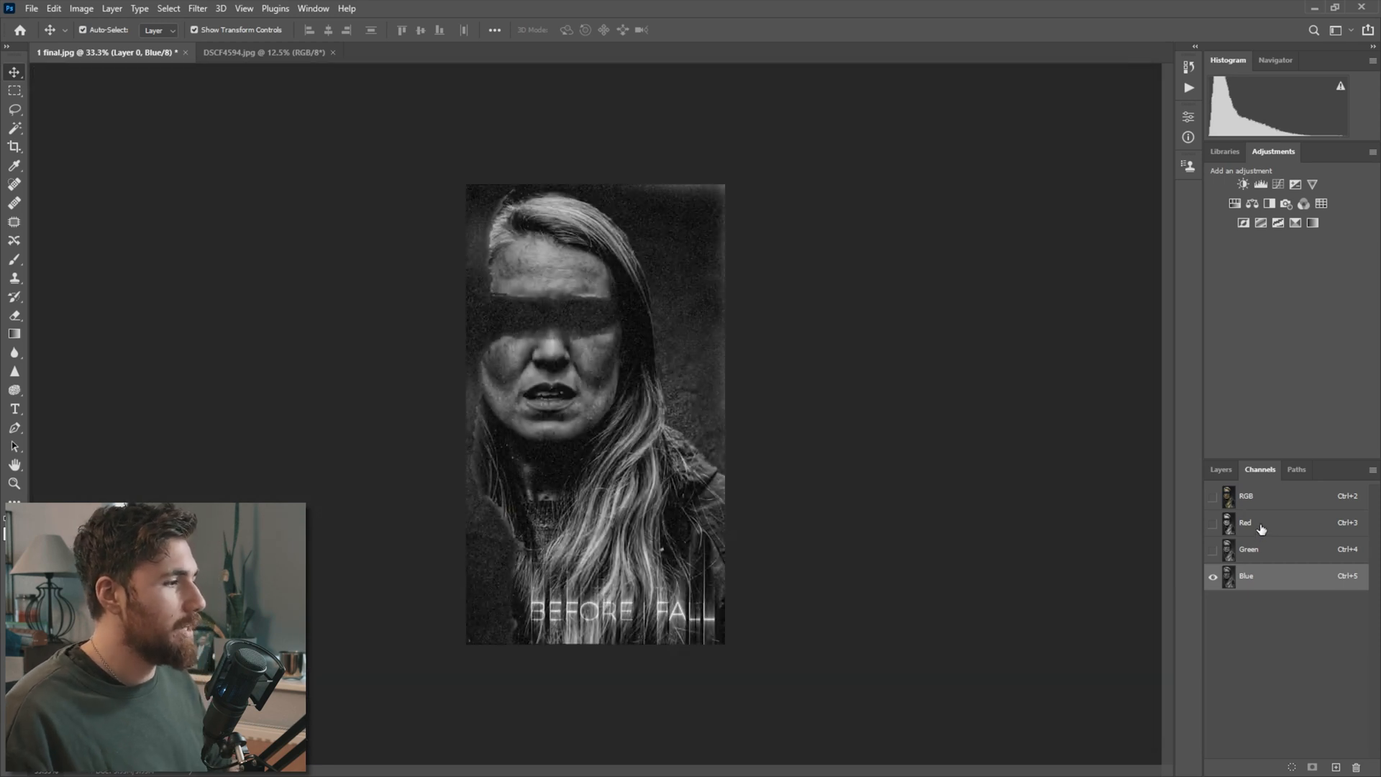
# Step: Apply Camera Raw to Red: Texture -67, Clarity -67, Distortion +2
pyautogui.click(1245, 522)
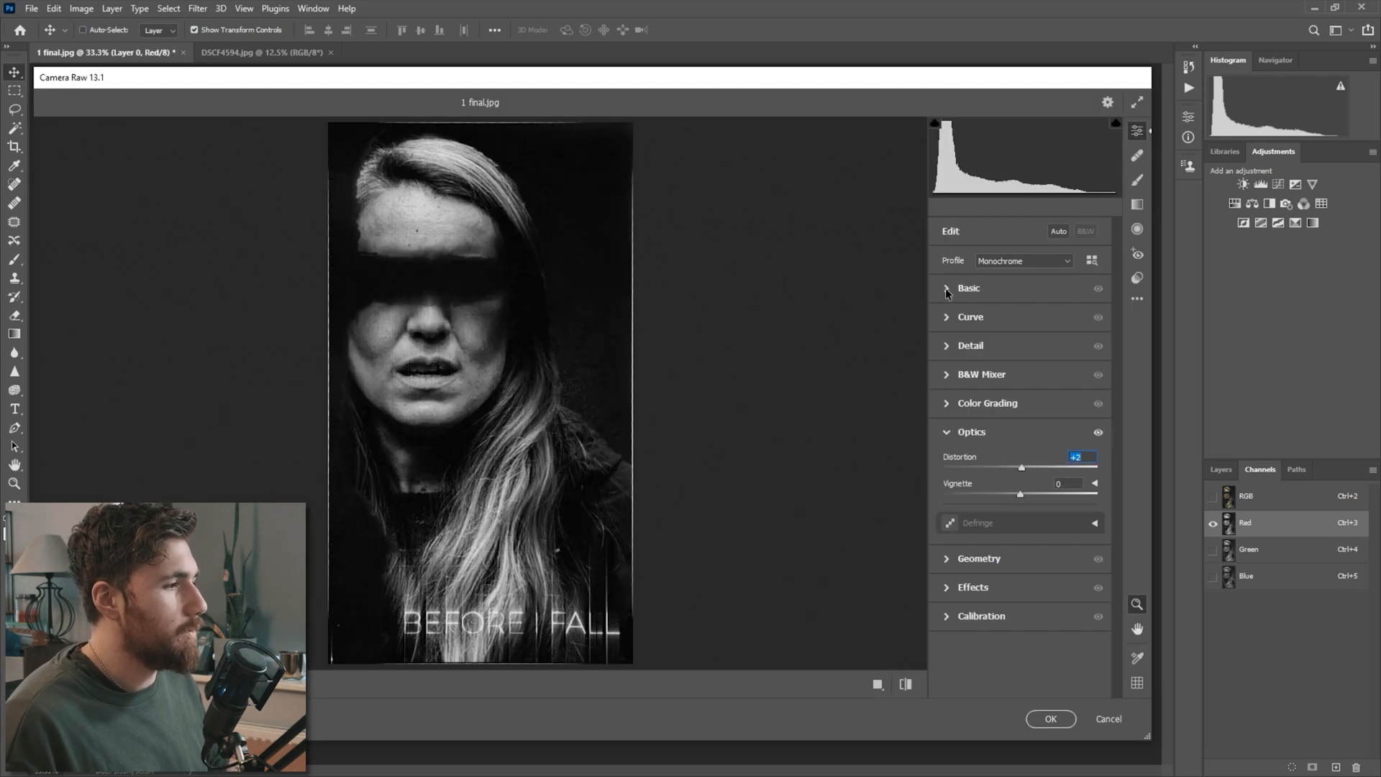
pyautogui.click(968, 287)
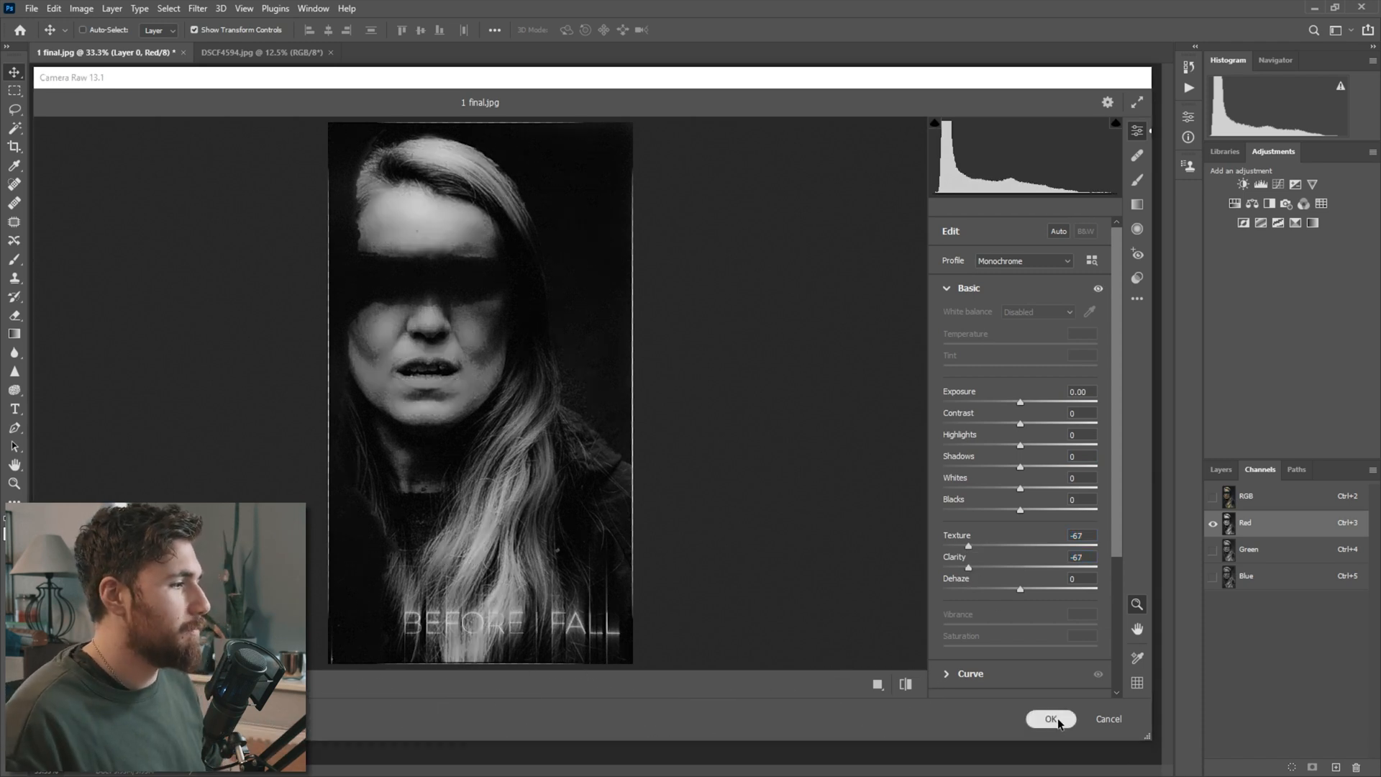
pyautogui.click(1051, 719)
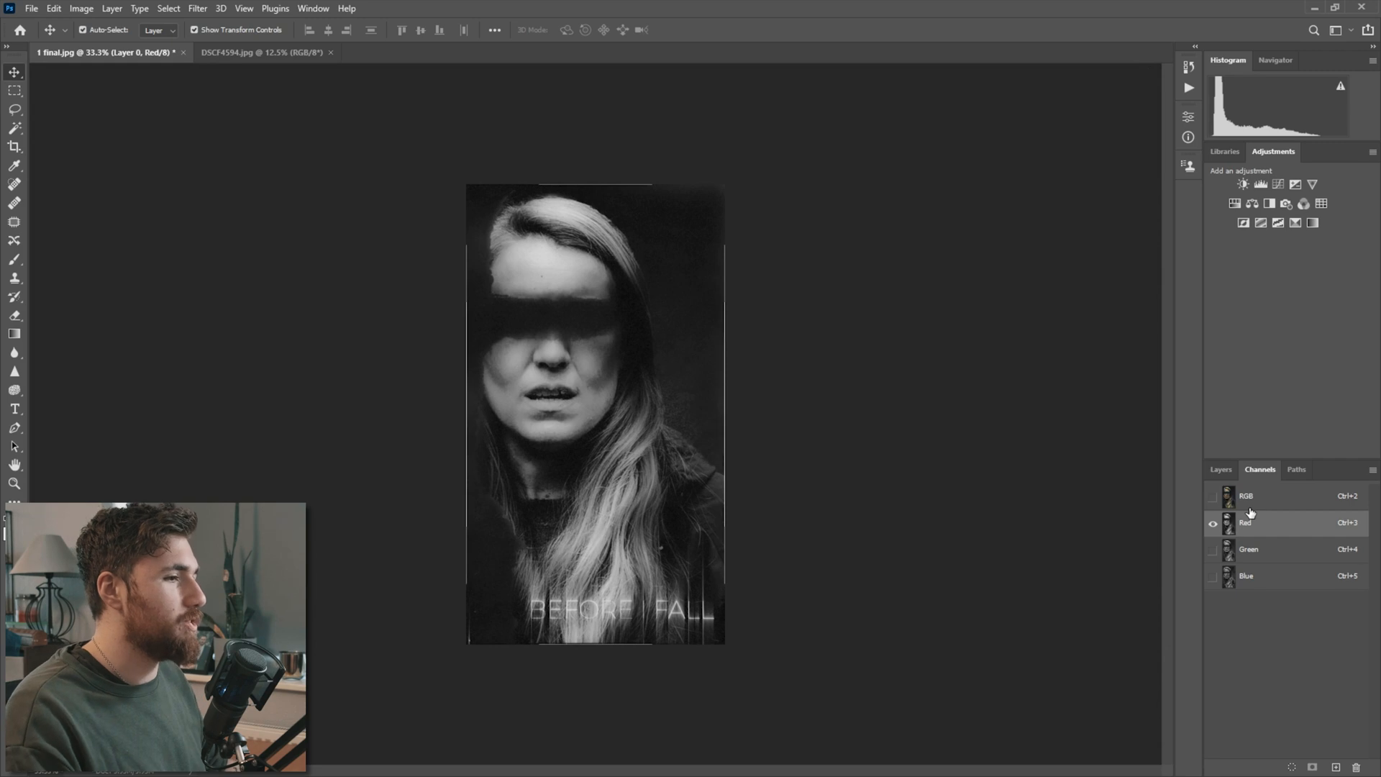
# Step: Return to the RGB composite showing both channel edits
pyautogui.click(1247, 495)
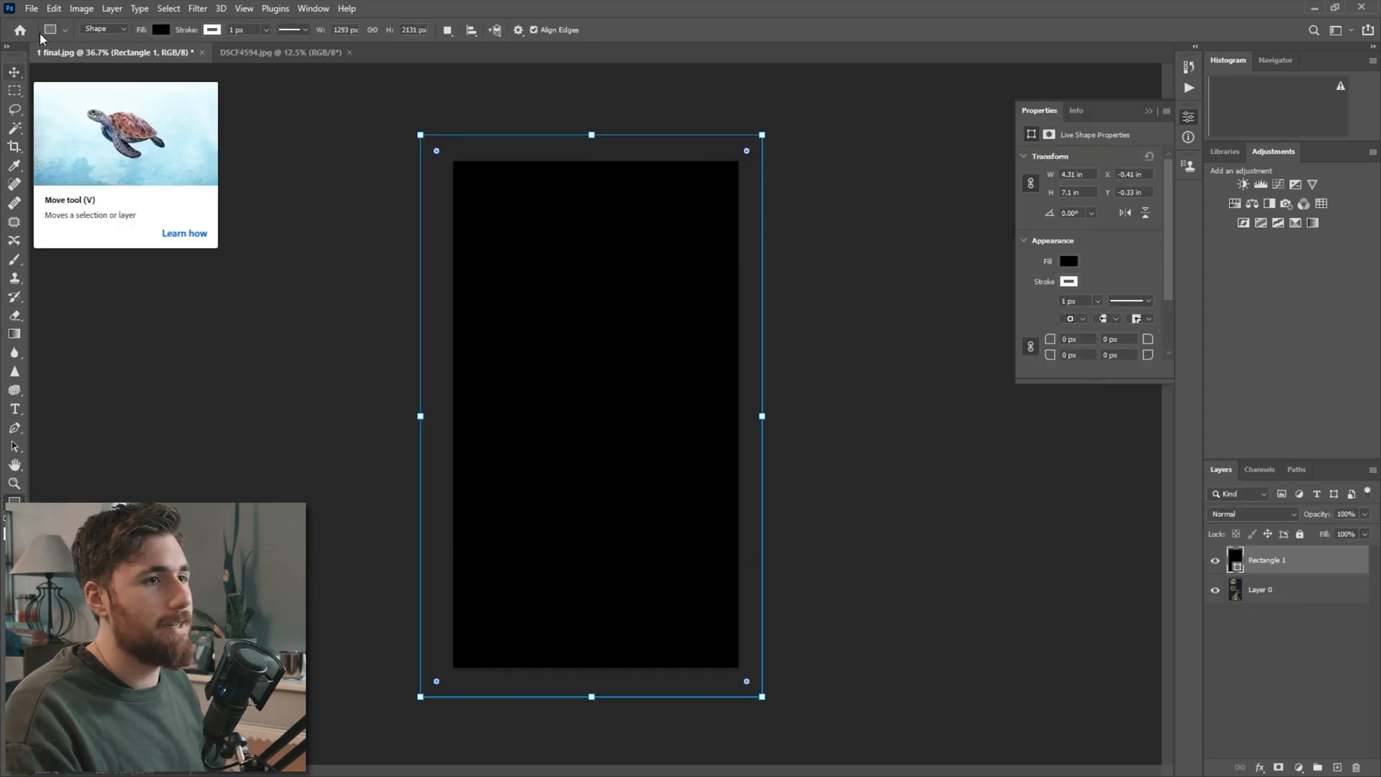
# Step: Add Noise to the black rectangle, converting it to a smart object
pyautogui.click(198, 8)
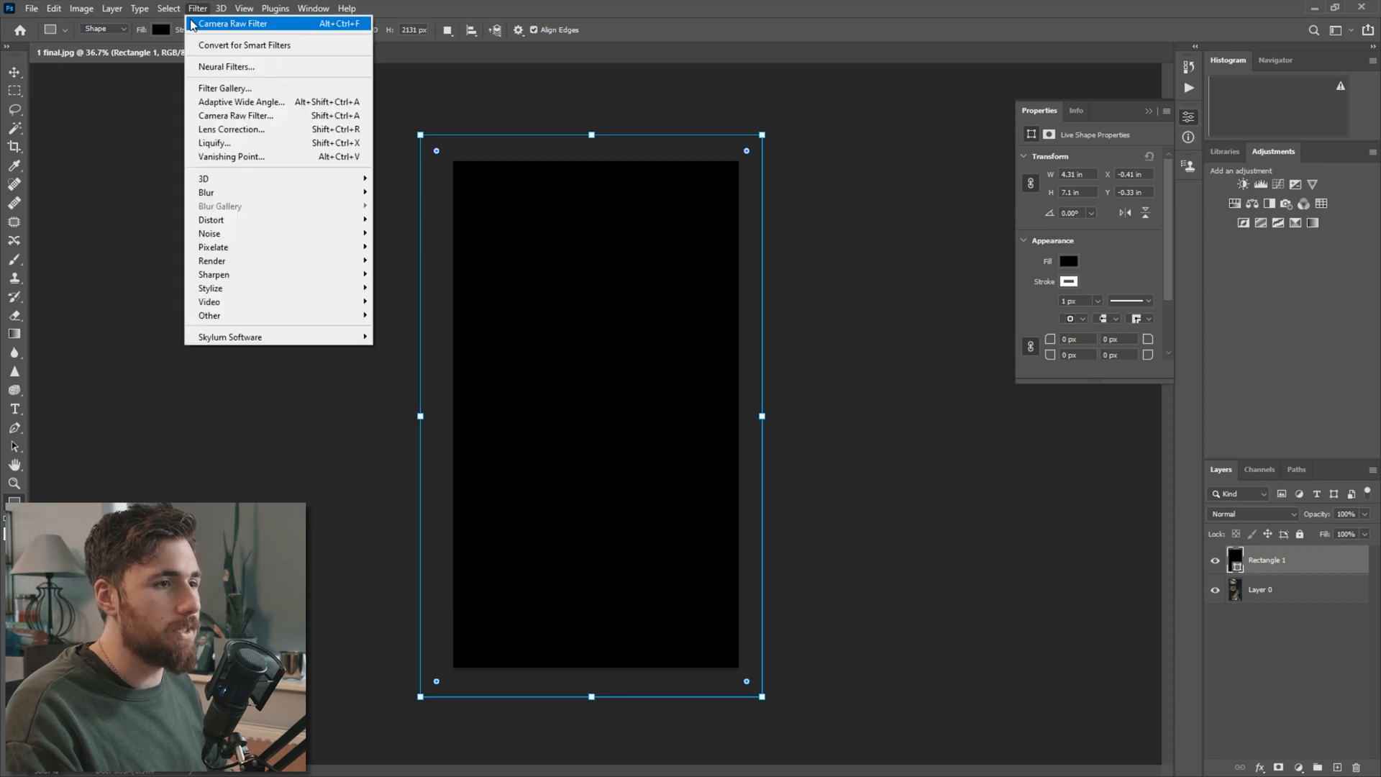
pyautogui.moveTo(210, 233)
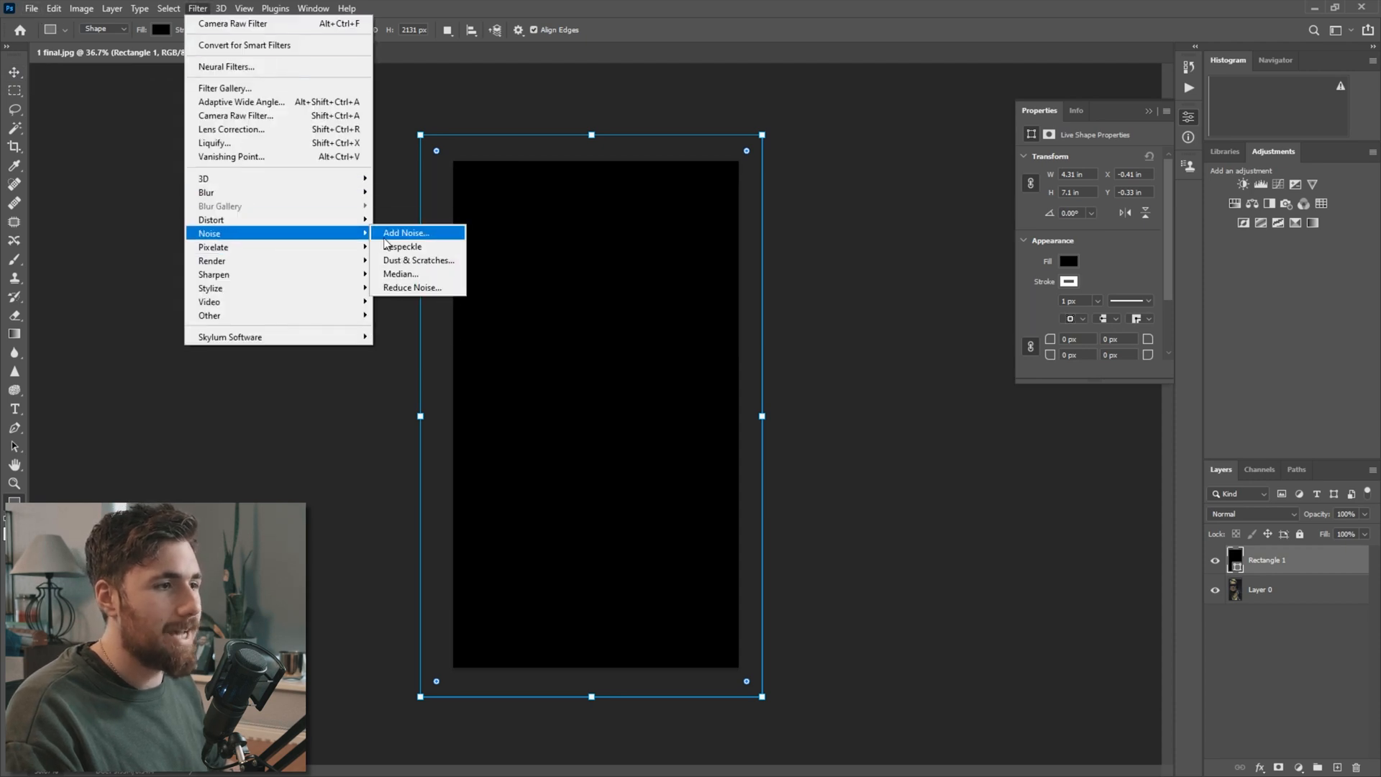
pyautogui.click(405, 232)
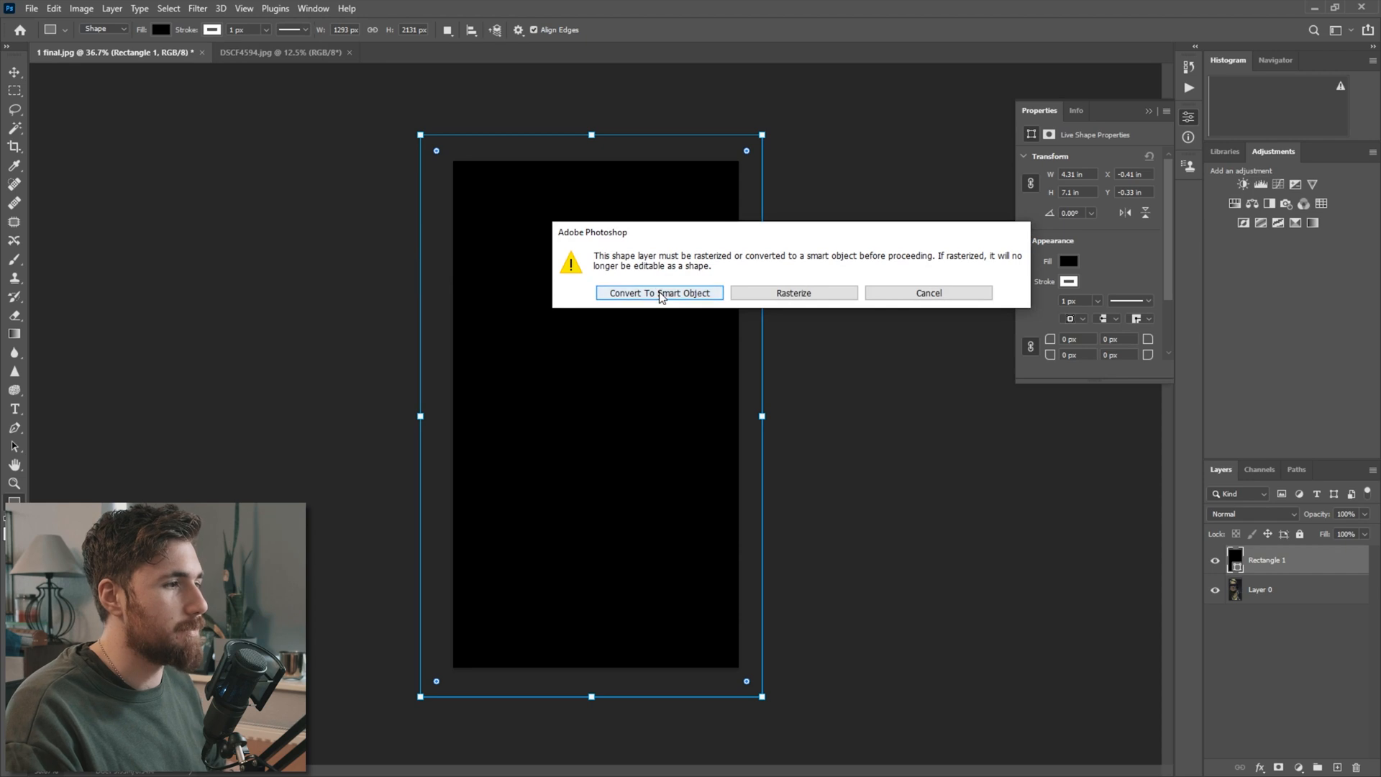
pyautogui.click(659, 292)
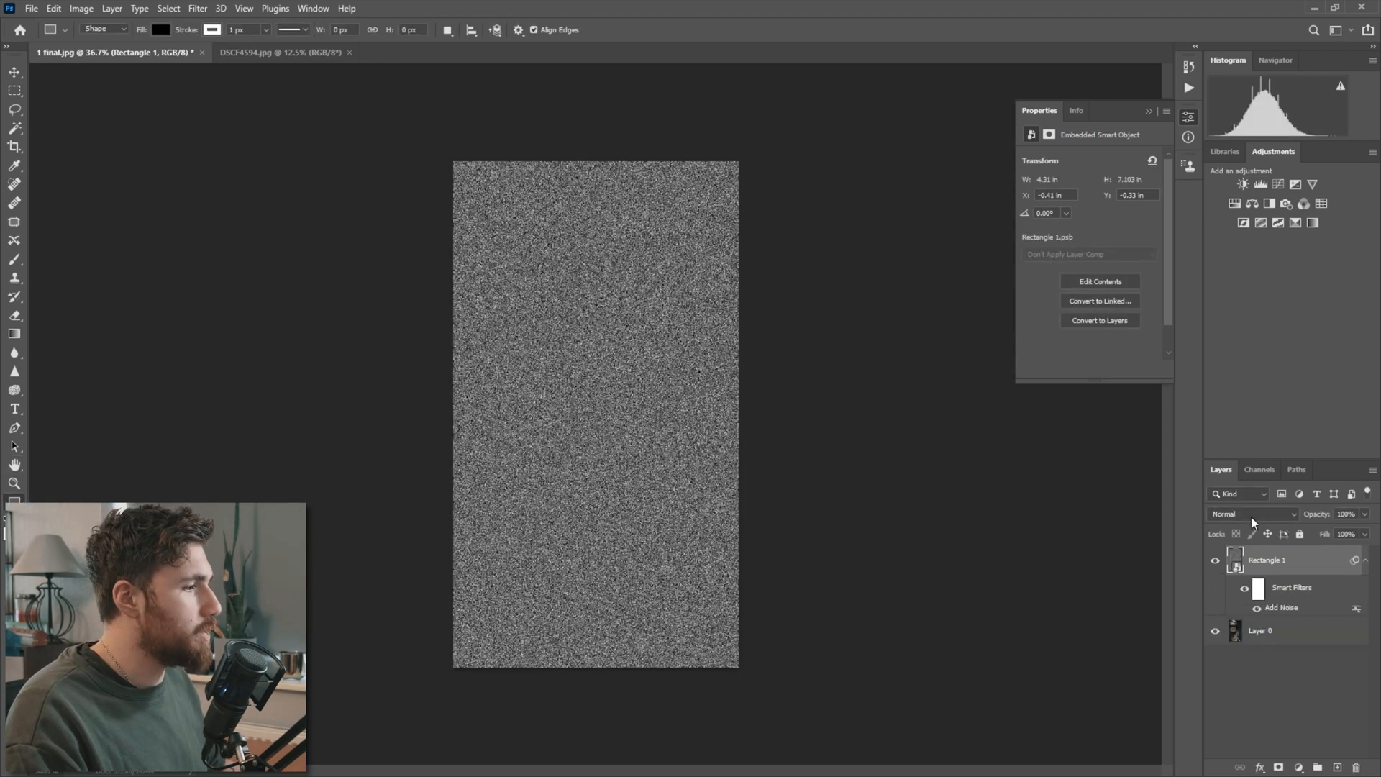
# Step: Set the noise layer's blend mode to Screen for a faint grain
pyautogui.click(1249, 513)
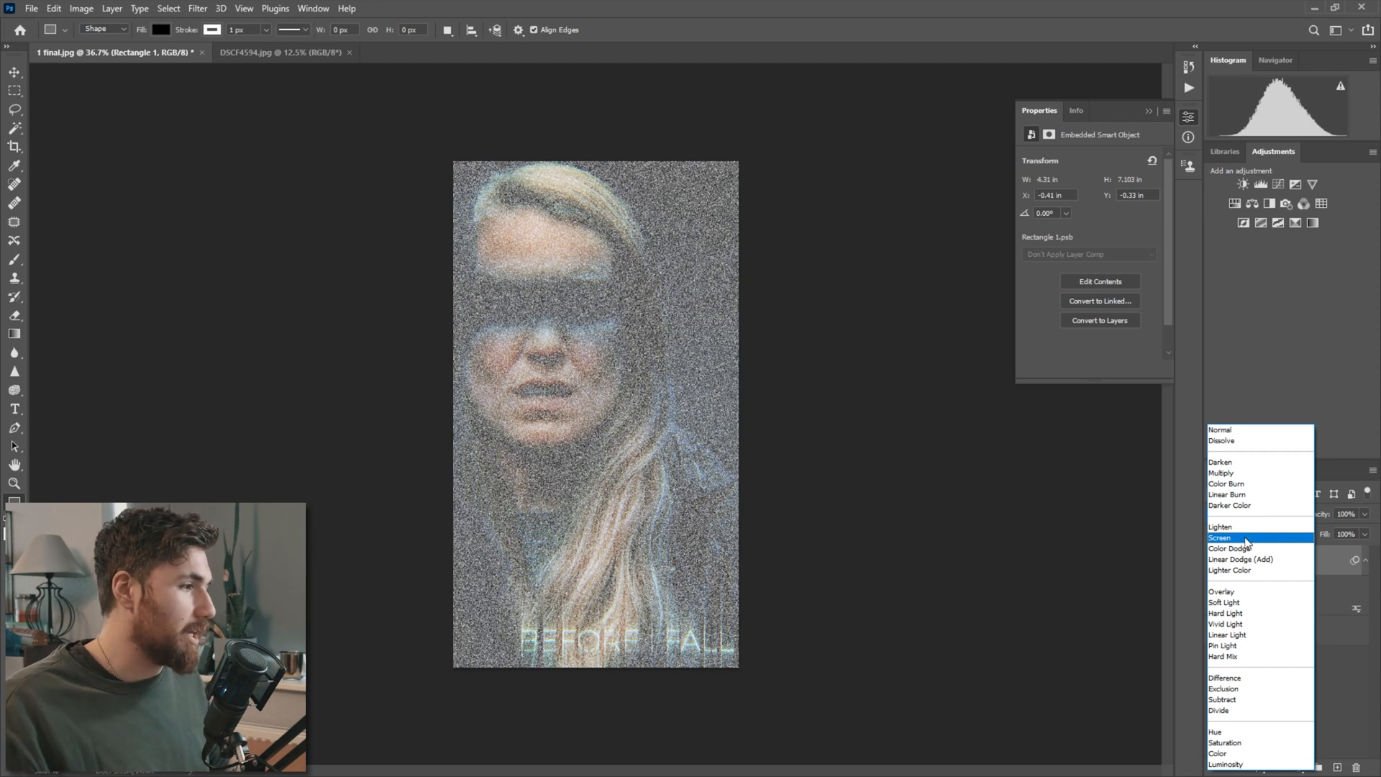
pyautogui.click(1222, 537)
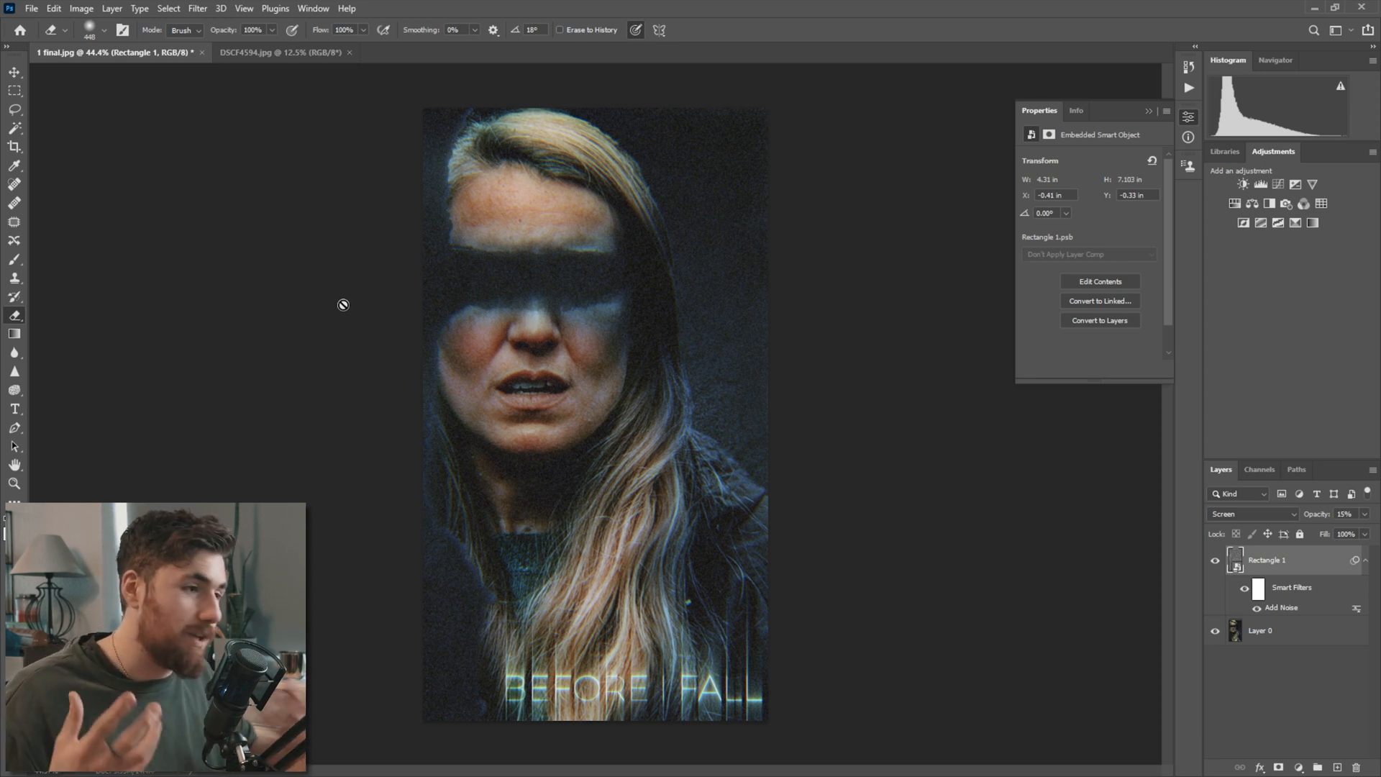
pyautogui.moveTo(552, 331)
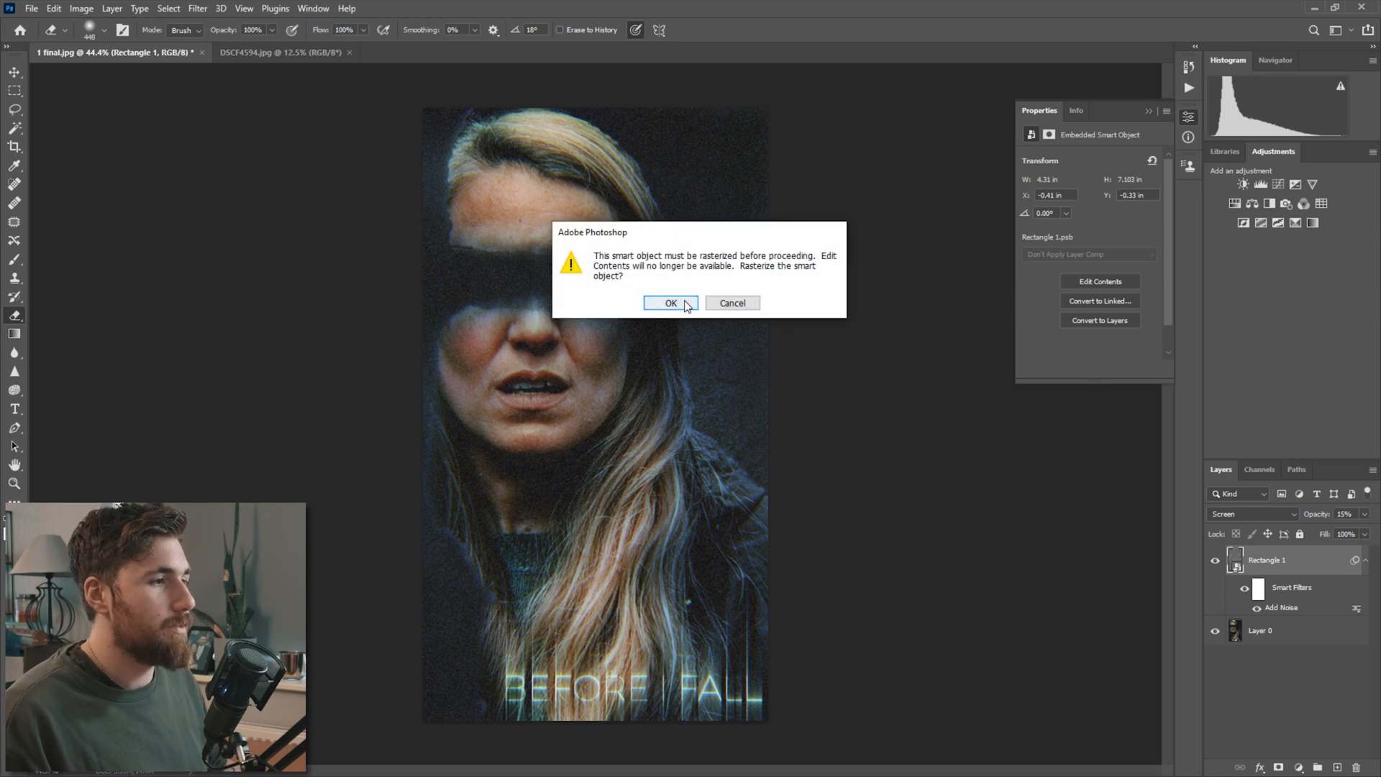
# Step: Rasterize the noise smart object so the Eraser can remove grain
pyautogui.click(669, 302)
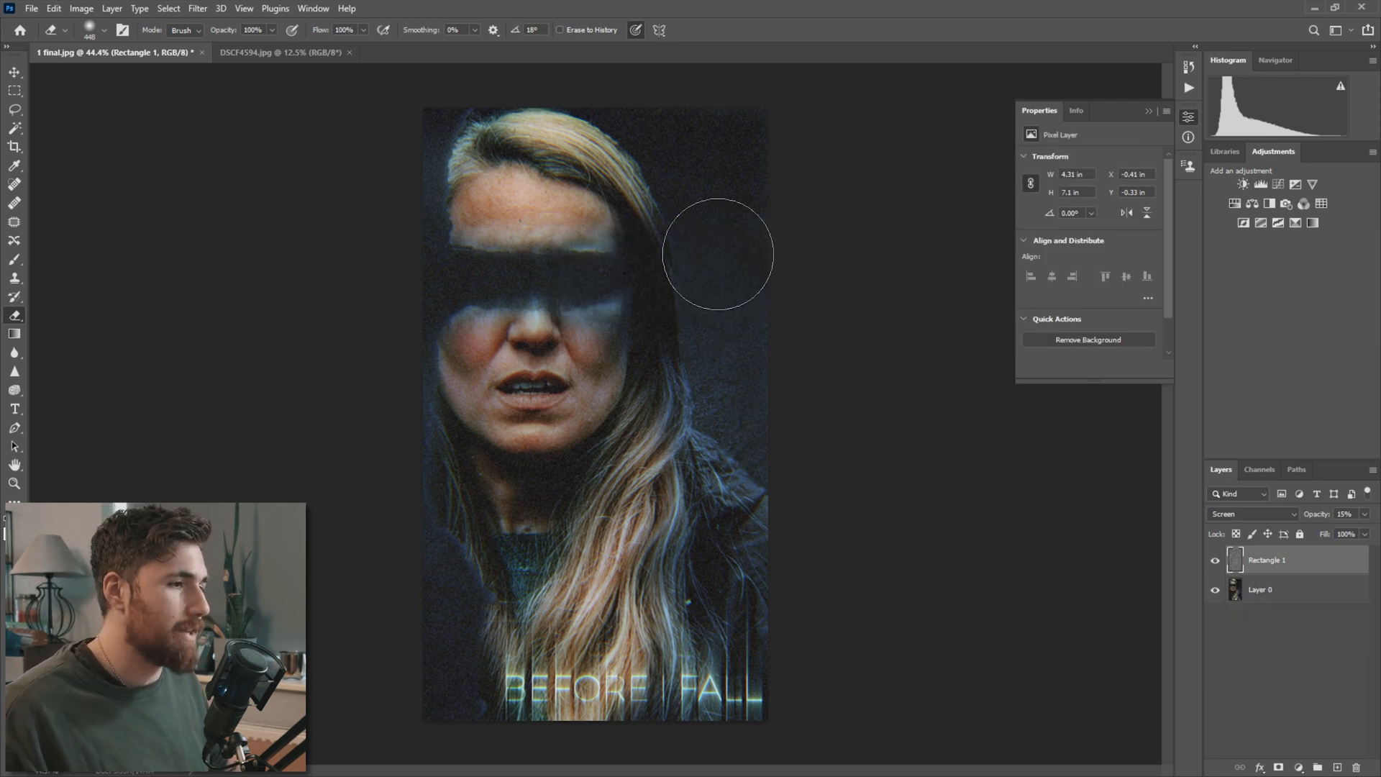
pyautogui.moveTo(529, 232)
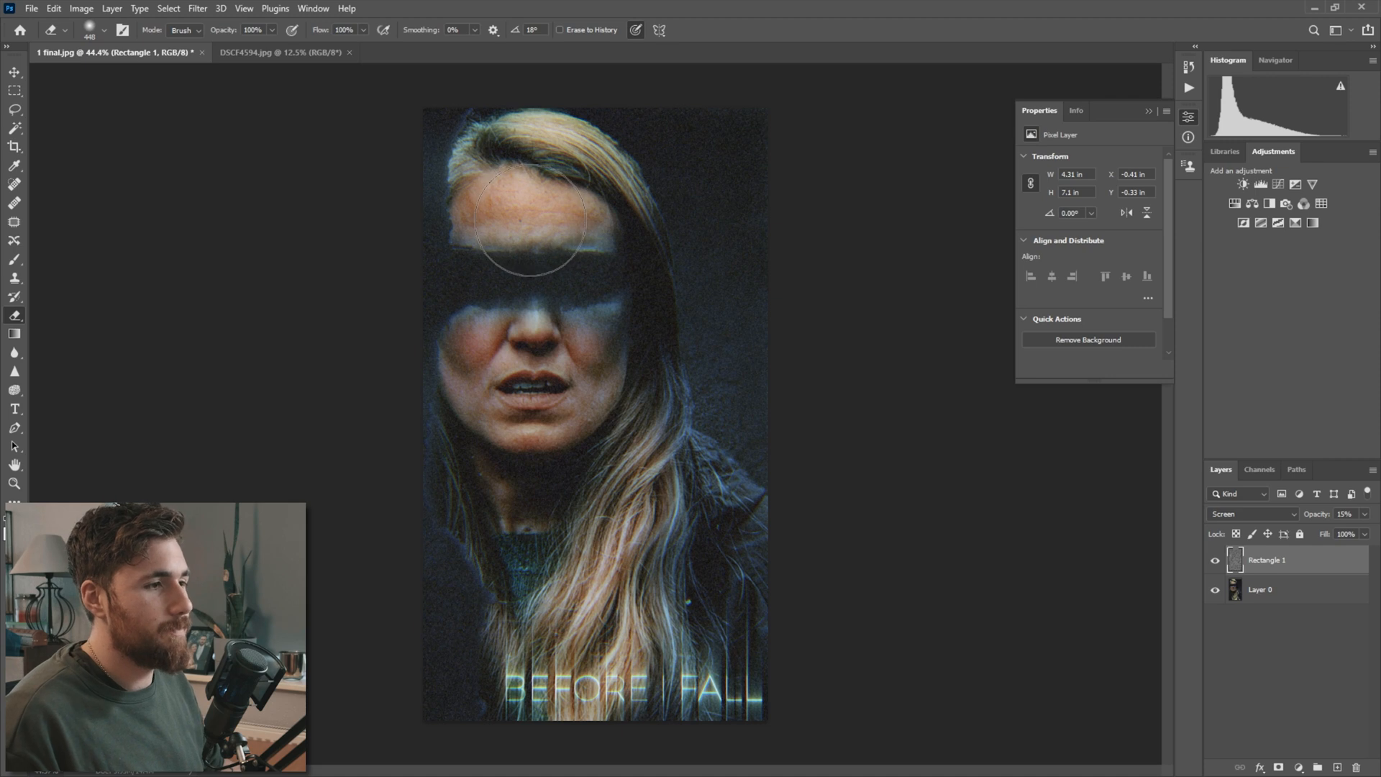